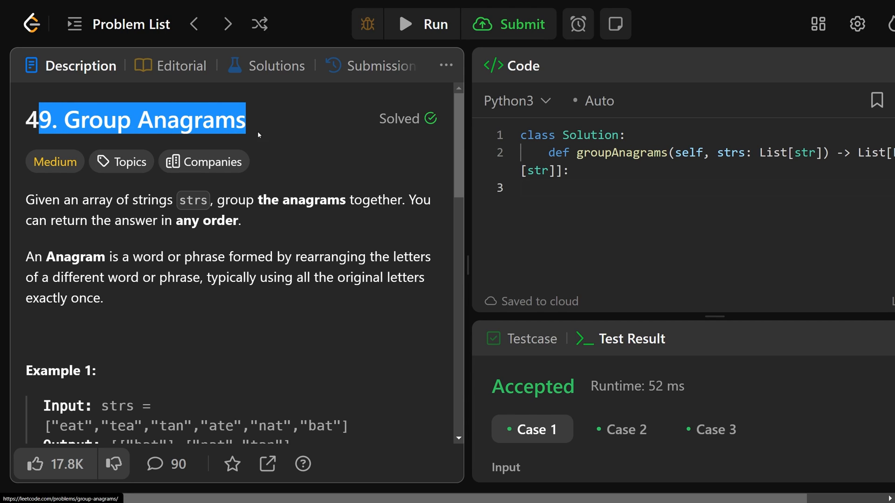
Highlight in the problem that answers may be in any order and the ate/eat/tea, bat and nat/tan output groups.
click(269, 123)
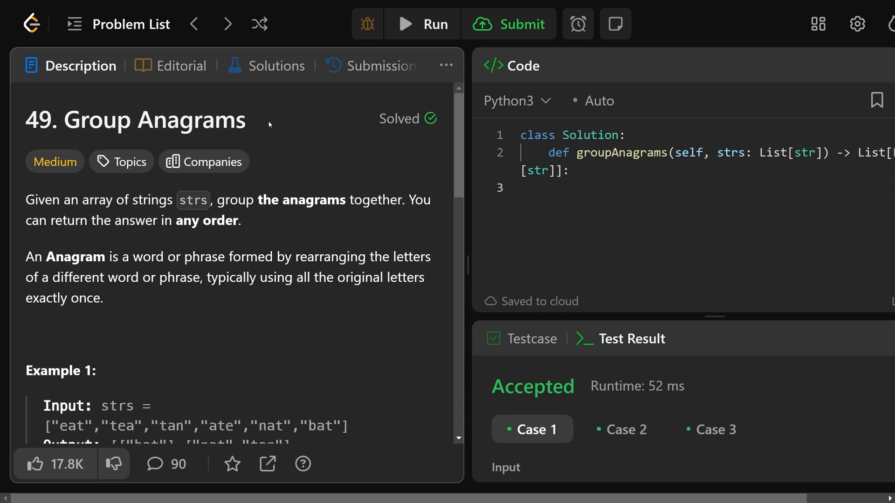
drag(26, 199, 208, 199)
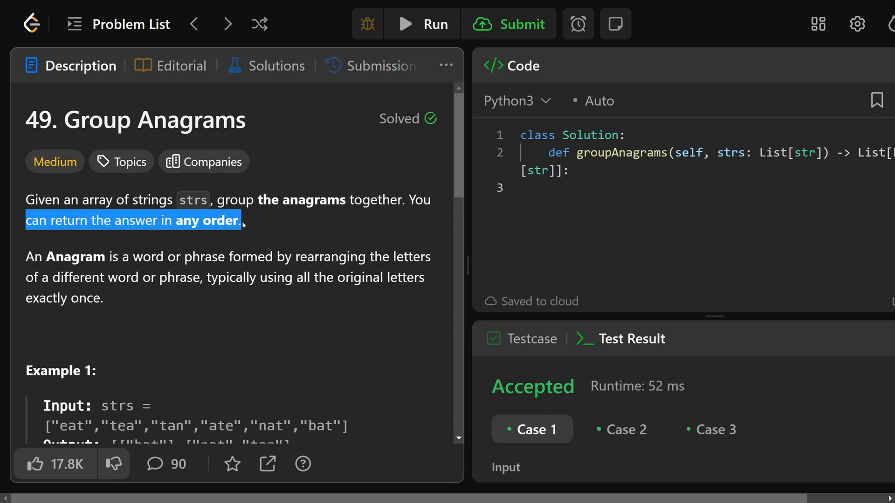
scroll(down, 3)
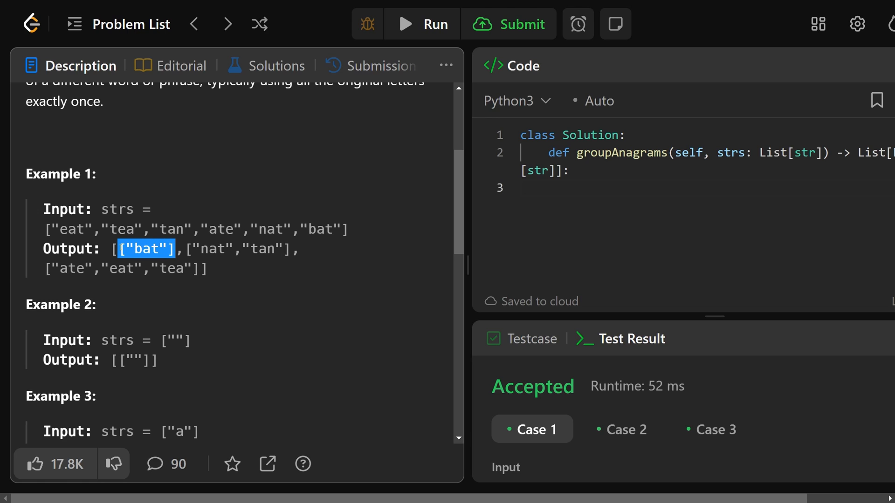
double_click(117, 229)
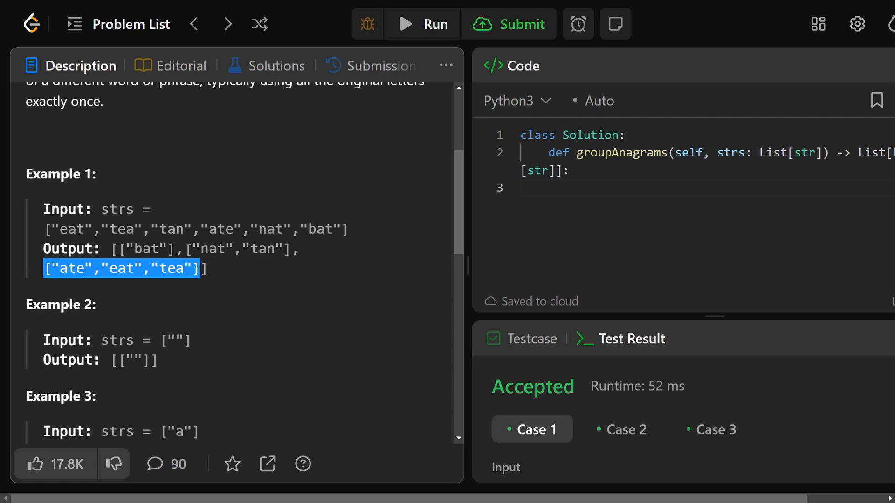
double_click(323, 230)
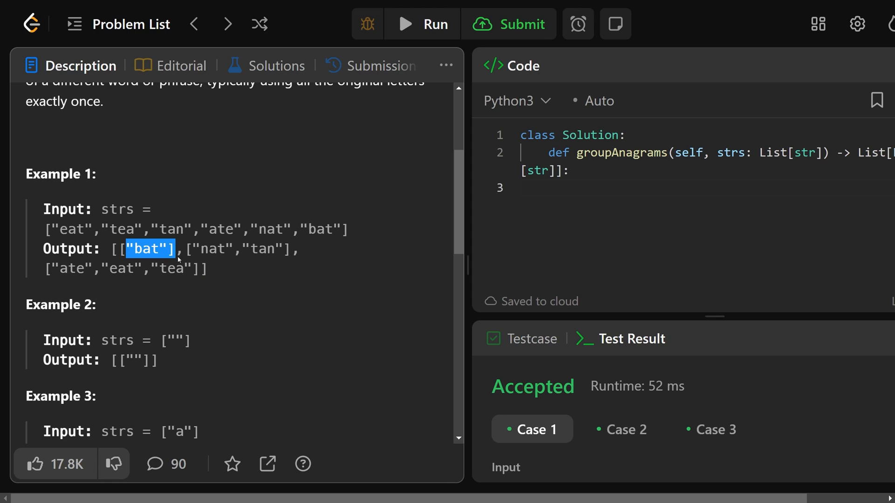
double_click(267, 229)
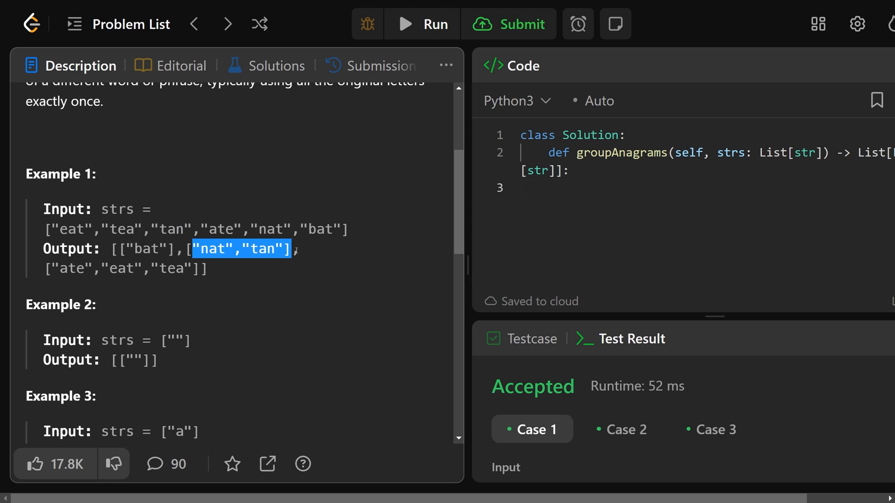
scroll(down, 3)
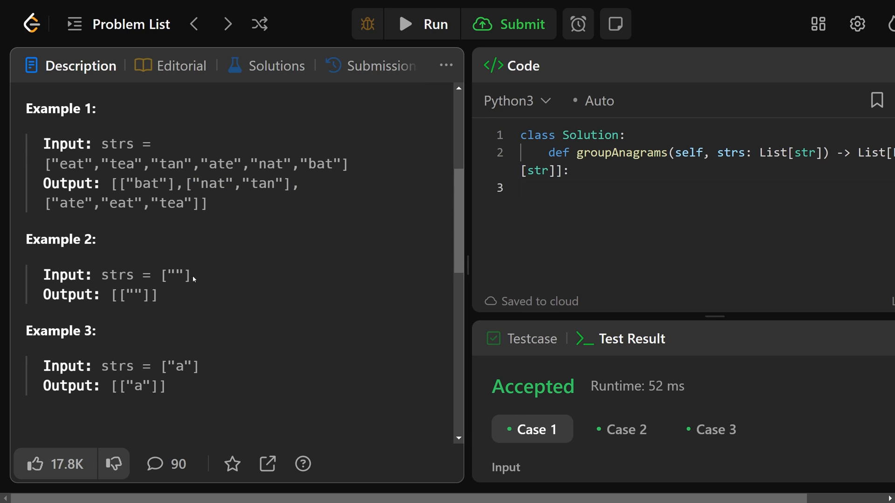
double_click(176, 276)
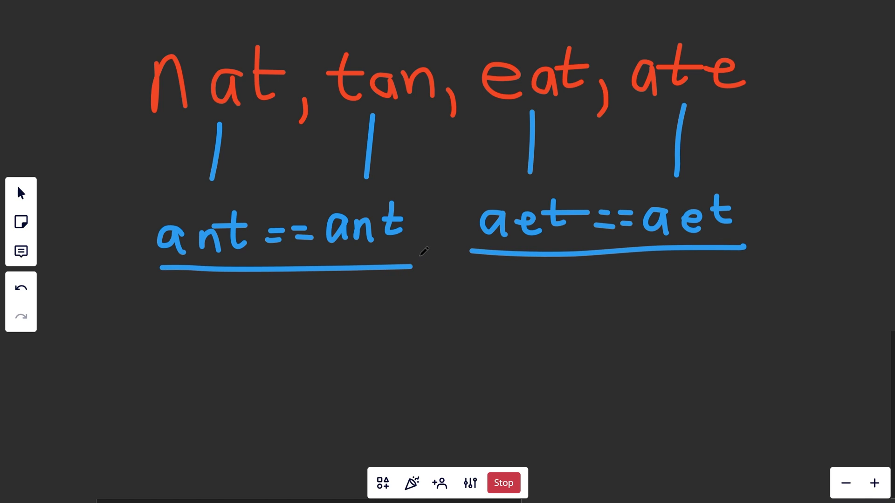
Undo the underlines beneath the sorted words and write the m log m sorting cost.
click(20, 288)
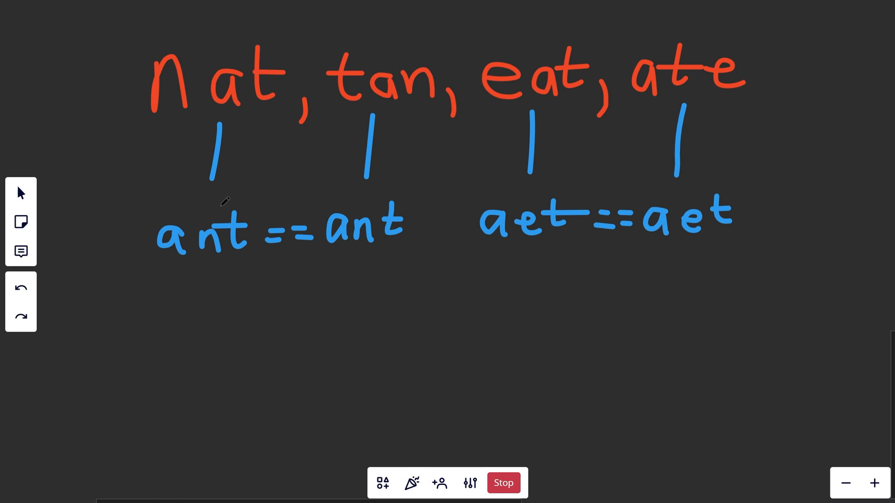
mouse_move(103, 368)
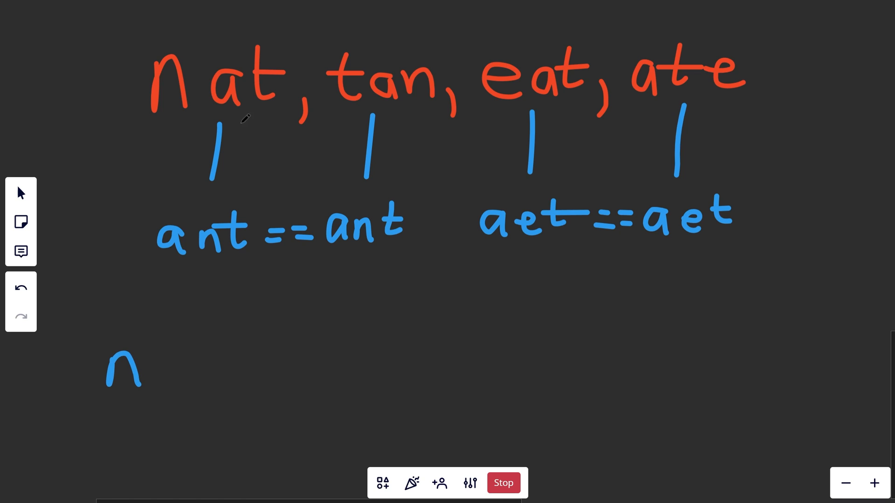
mouse_move(192, 365)
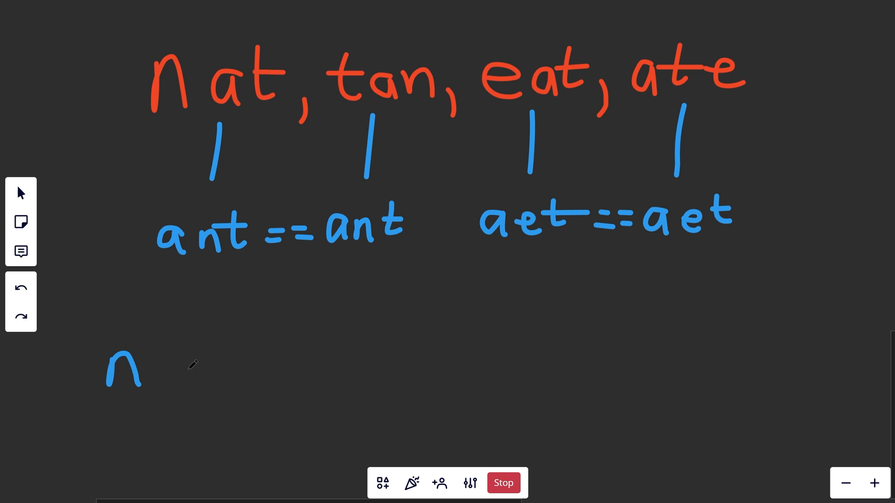
drag(148, 46, 296, 38)
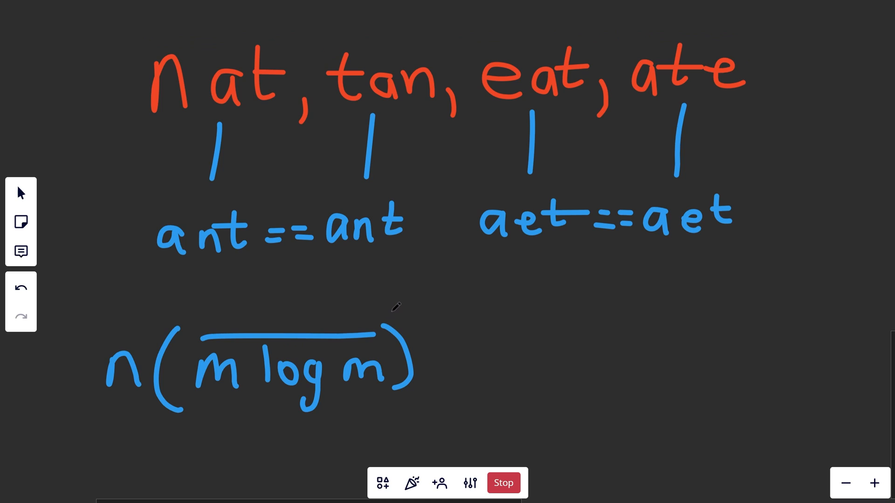
Undo the complexity note, write the letter-count map for nat, and erase the stray underline and marks.
click(21, 288)
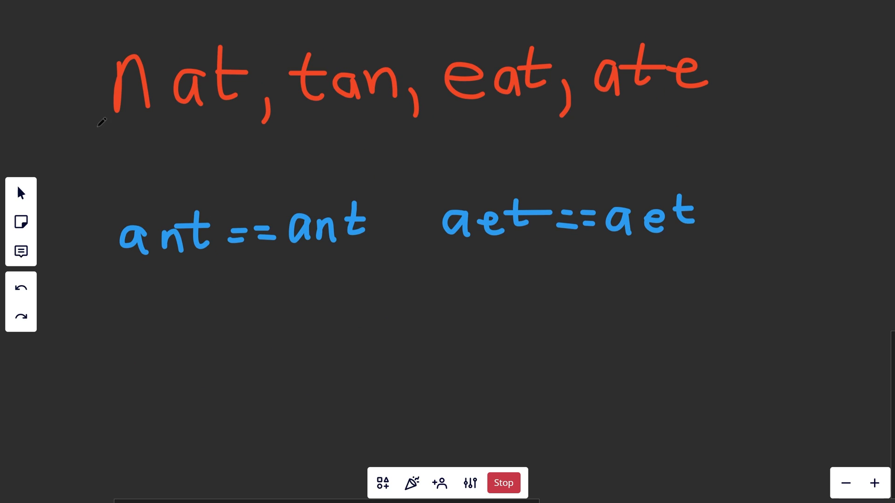
drag(100, 123, 248, 115)
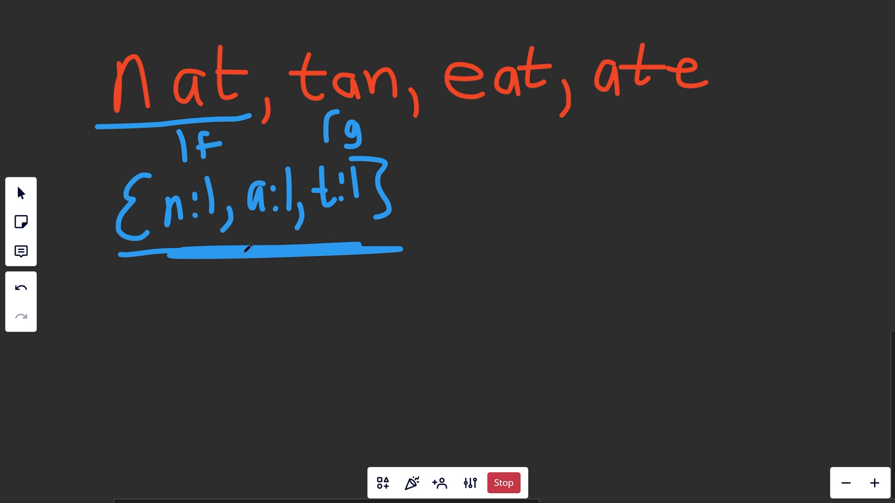
click(21, 288)
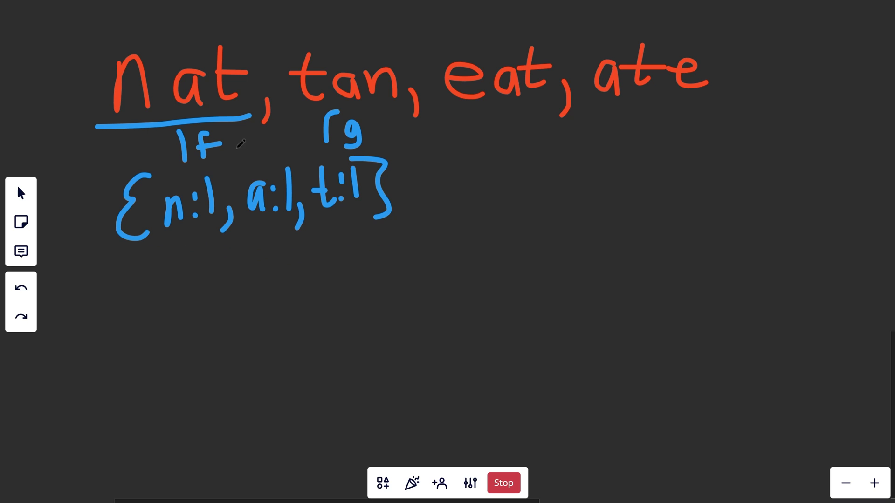
drag(240, 145, 319, 146)
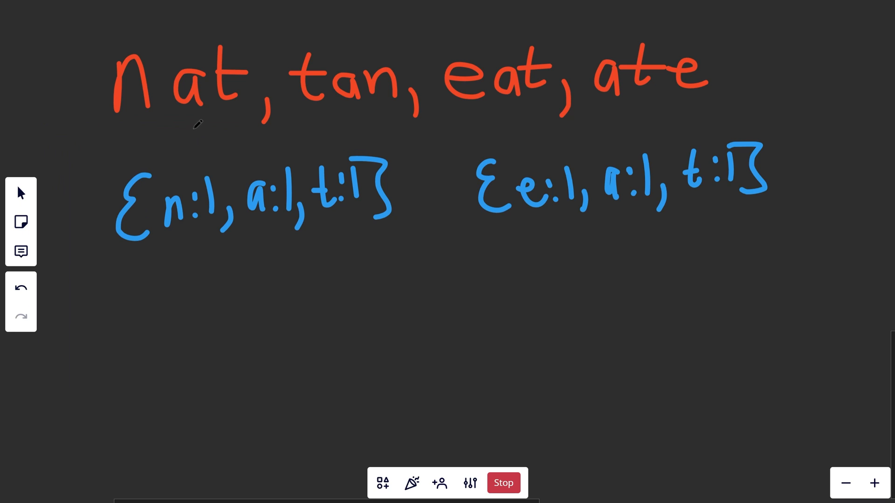
Underline nat and tan as sharing one count map, then undo the stroke.
drag(120, 123, 254, 120)
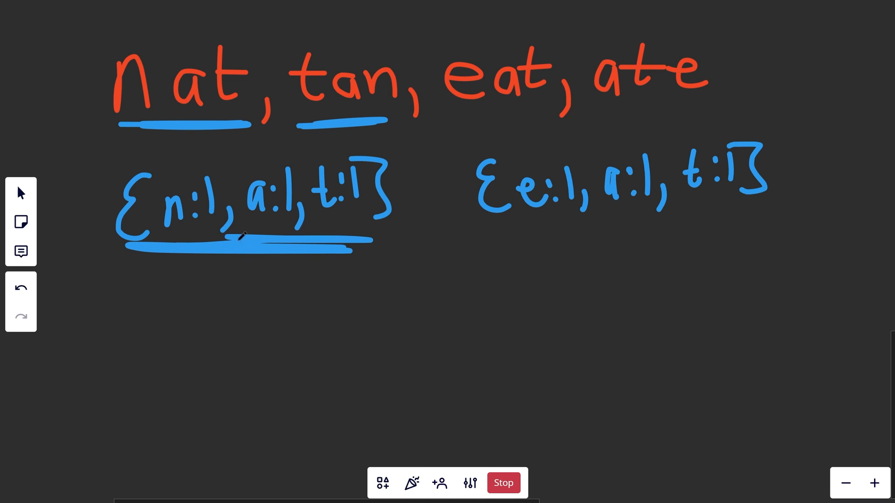
click(21, 289)
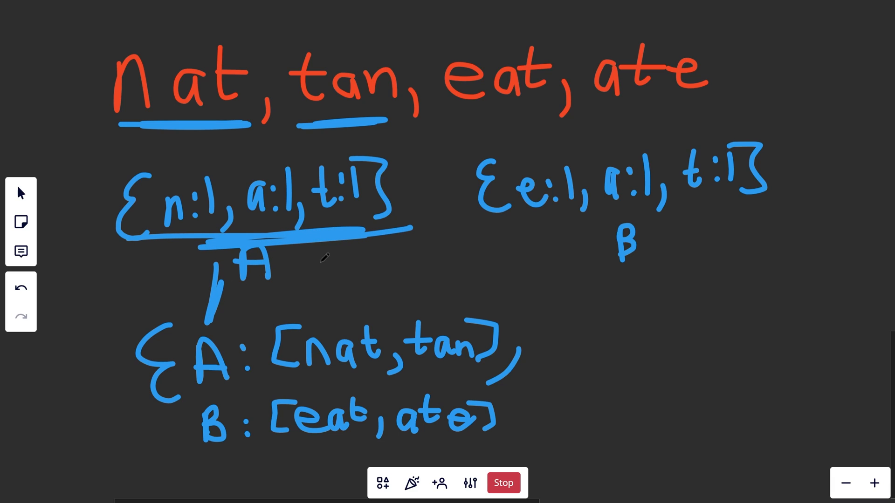
mouse_move(331, 265)
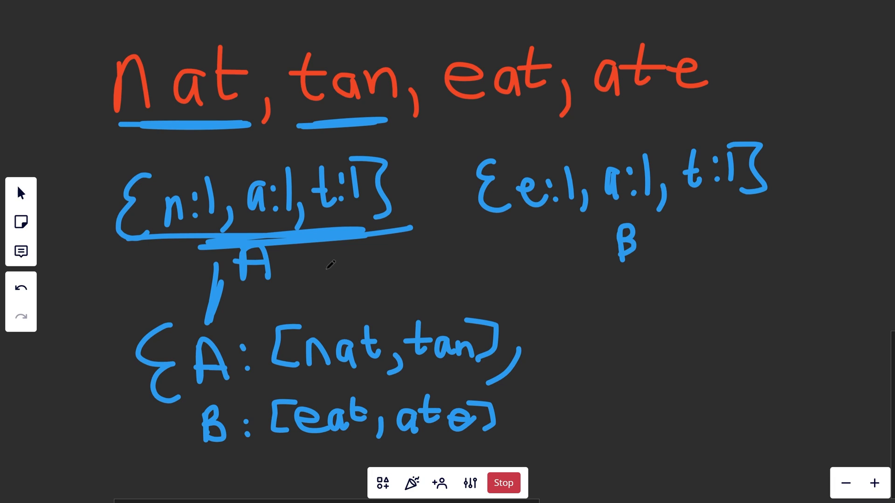
mouse_move(264, 299)
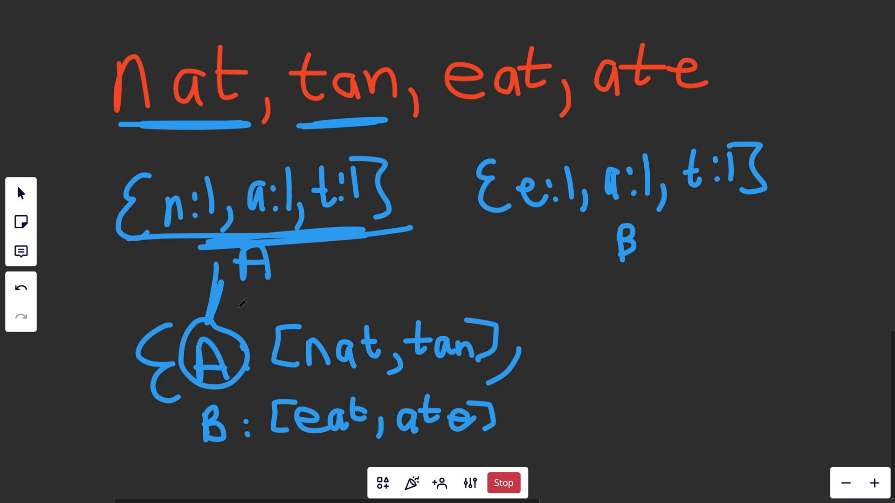
mouse_move(243, 307)
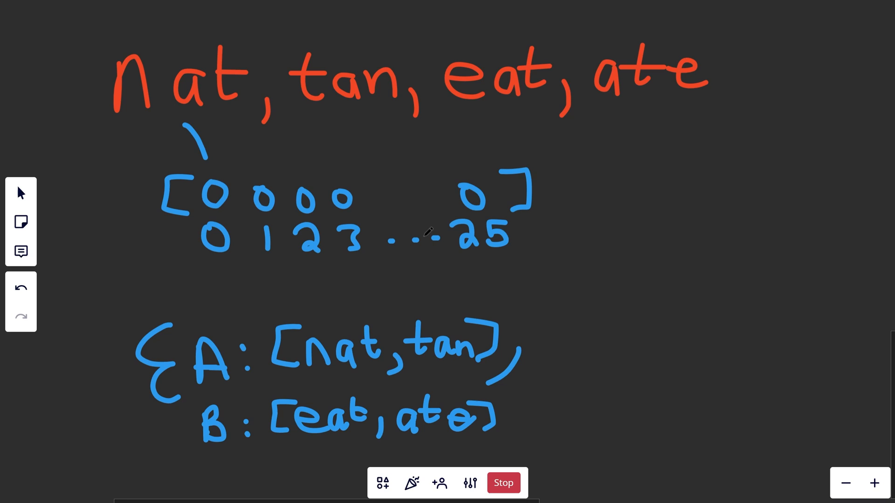
mouse_move(408, 191)
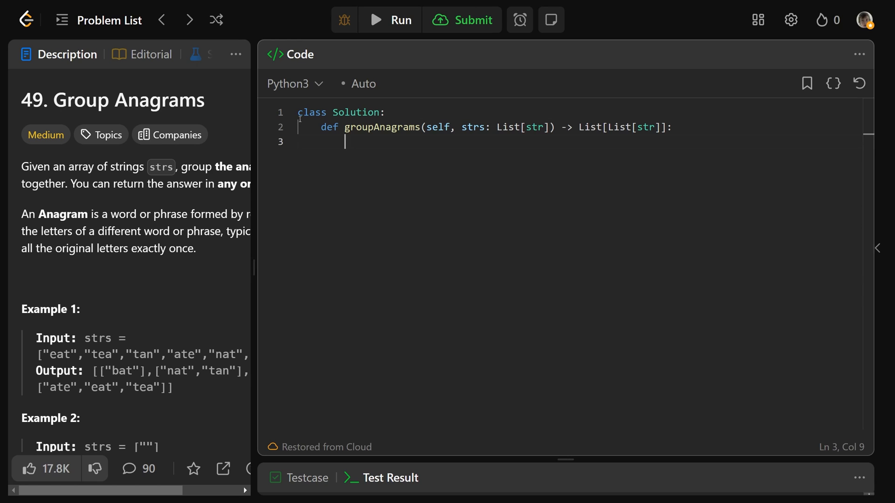
Write 'from collections import defaultdict' and anagrams_dict = defaultdict(list).
text(f)
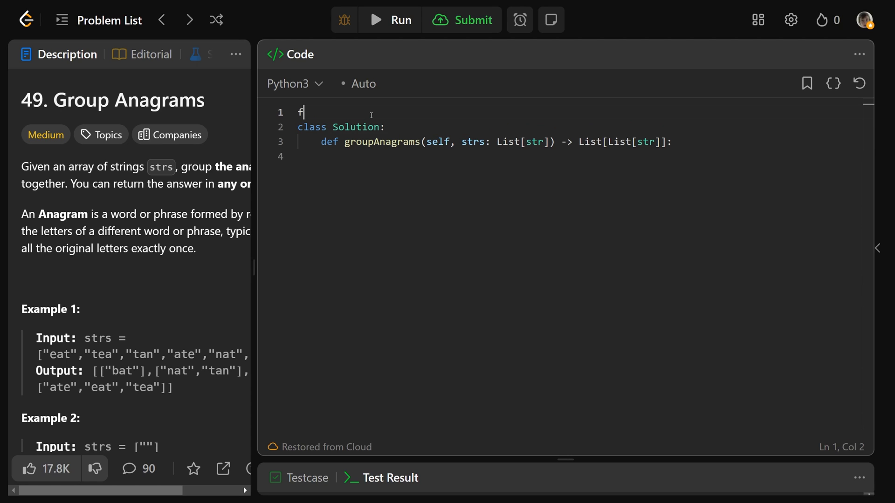
text(rom collections)
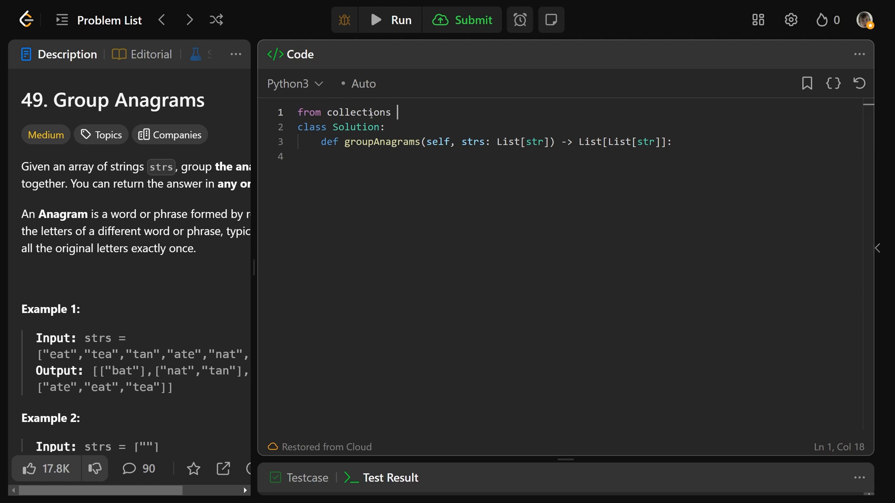
text(import defaultdict)
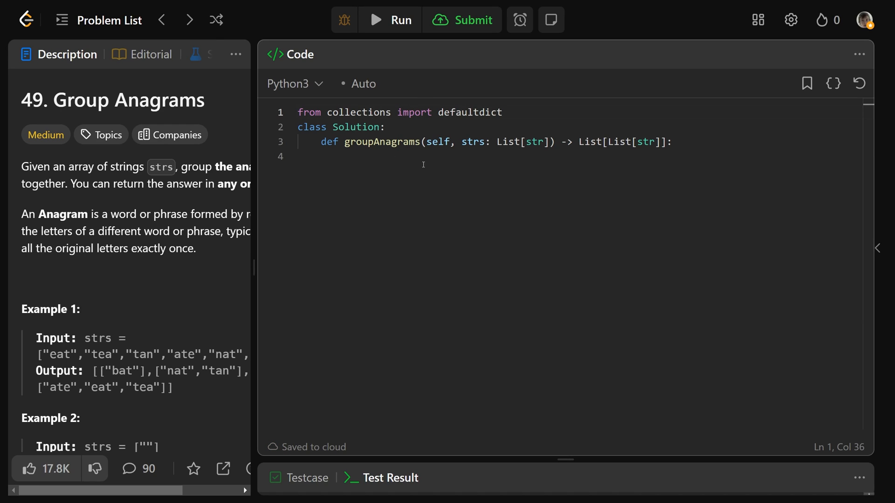
text(anag)
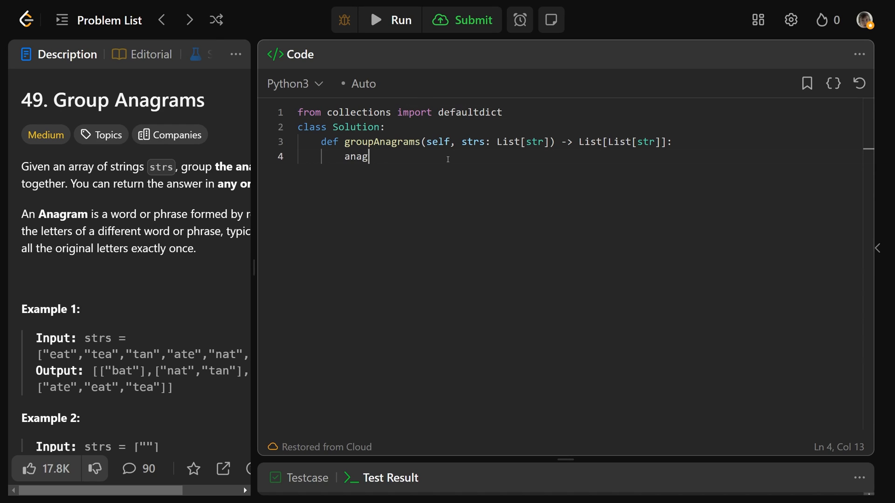
text(rams)
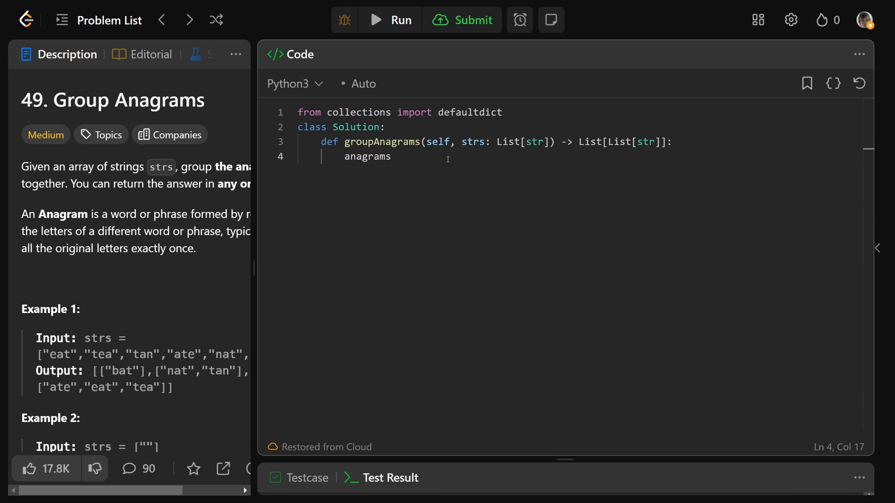
text(_)
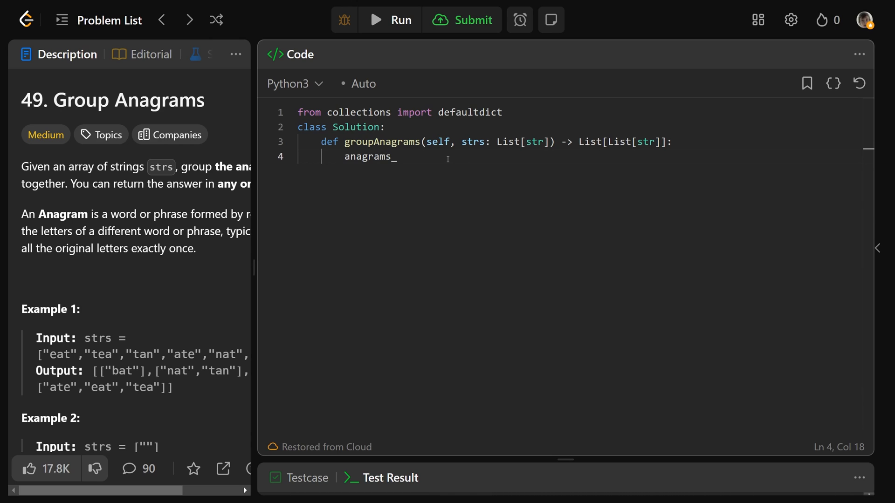
text(dict)
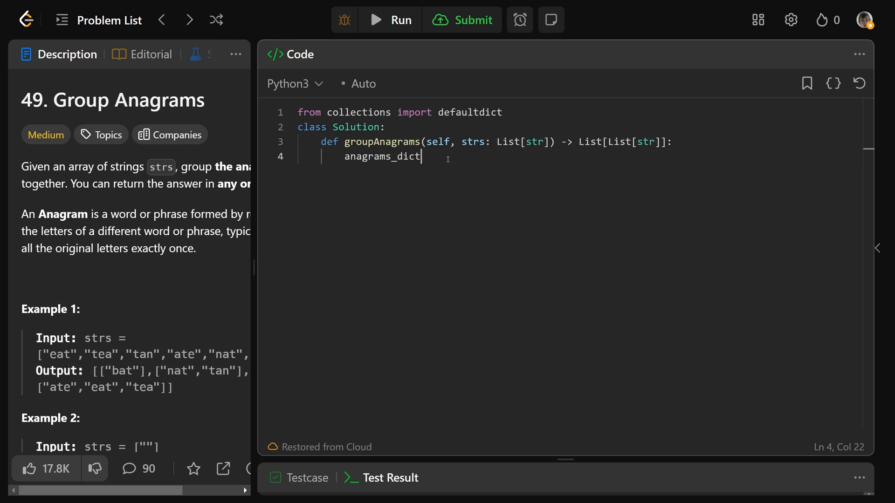
text(= defaultd)
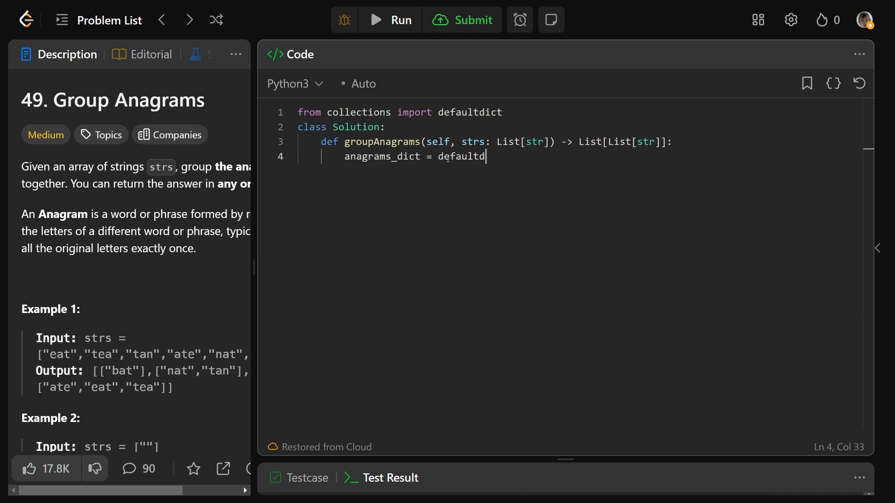
text(ict(list))
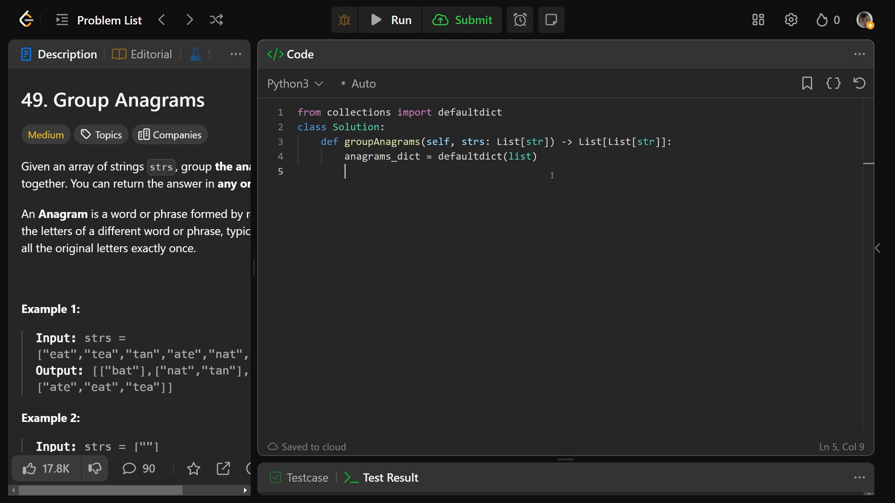
Loop over strs with count = [0] * 26 and count[ord(c) - ord('a')] += 1 per character.
text(for)
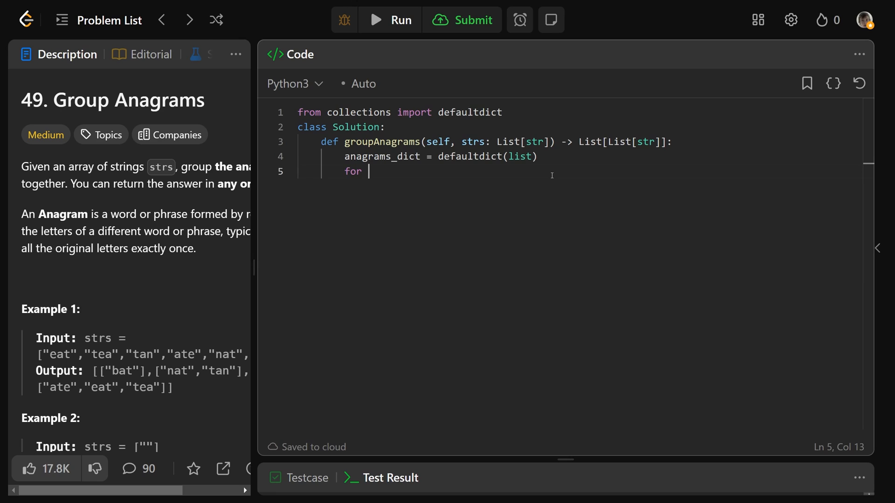
text(s in strs:)
text(co)
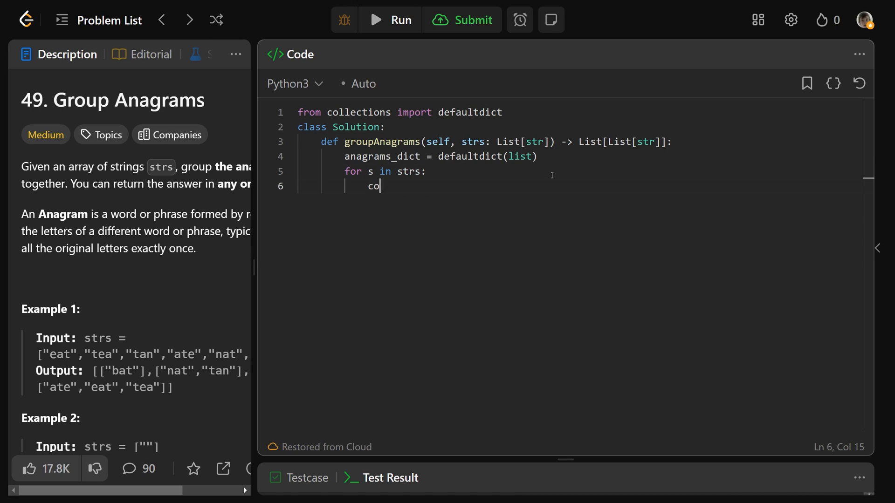
text(unt = [0] * 2)
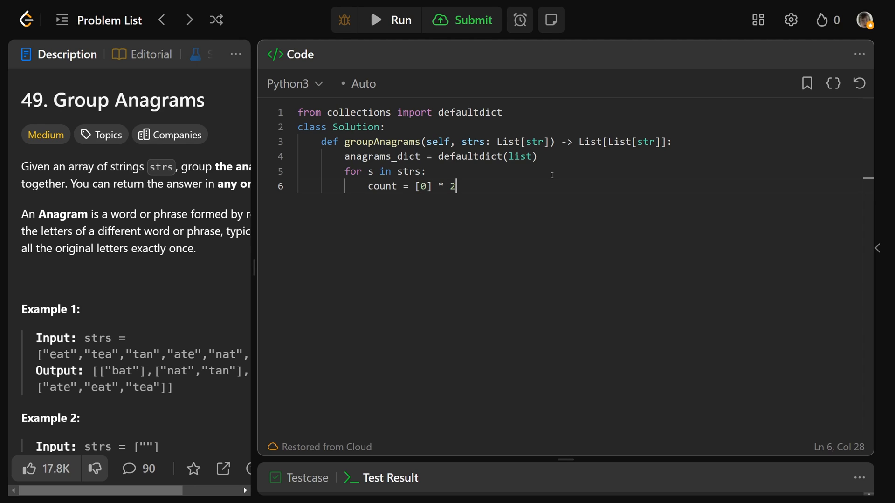
text(6)
text(for c in s:)
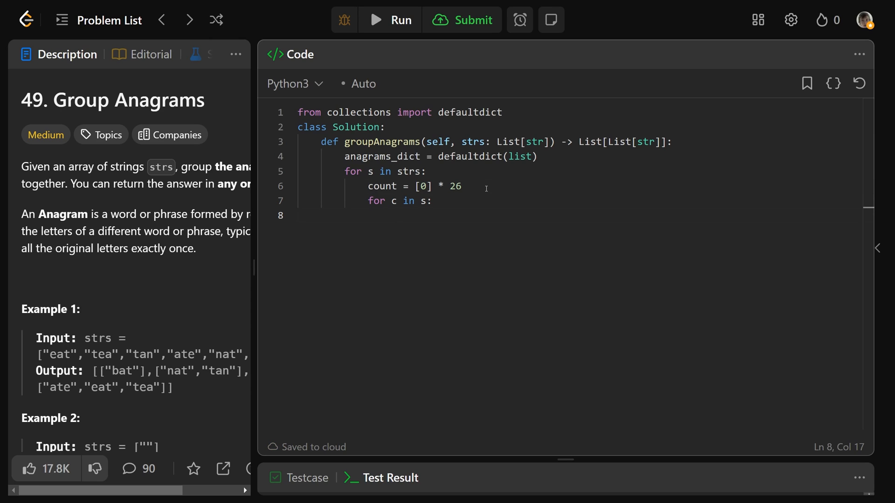
text(count[])
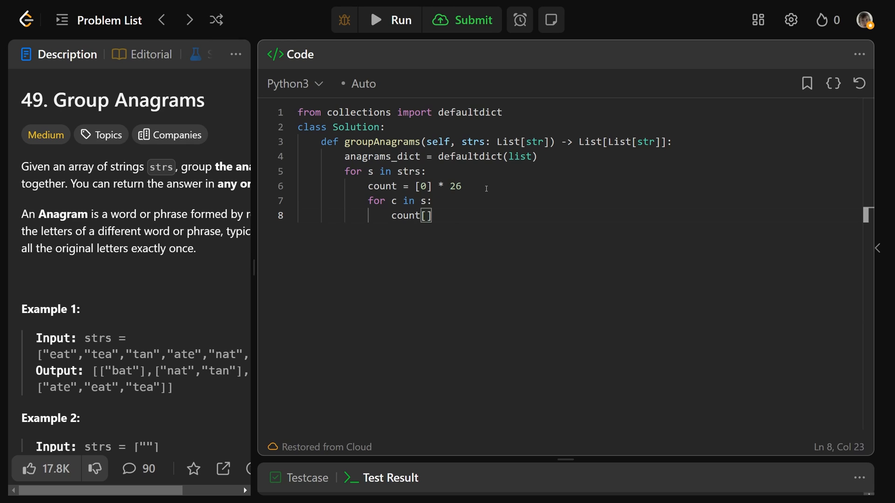
text(ord(c) - o)
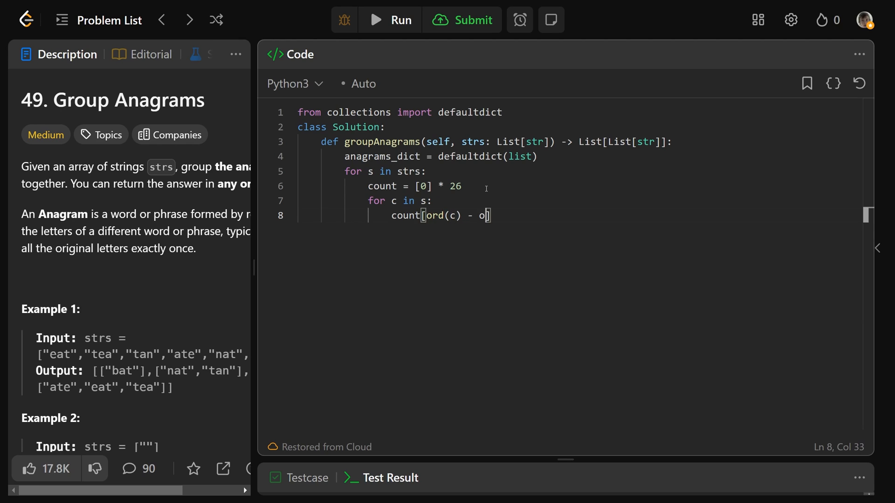
text(rd('a')])
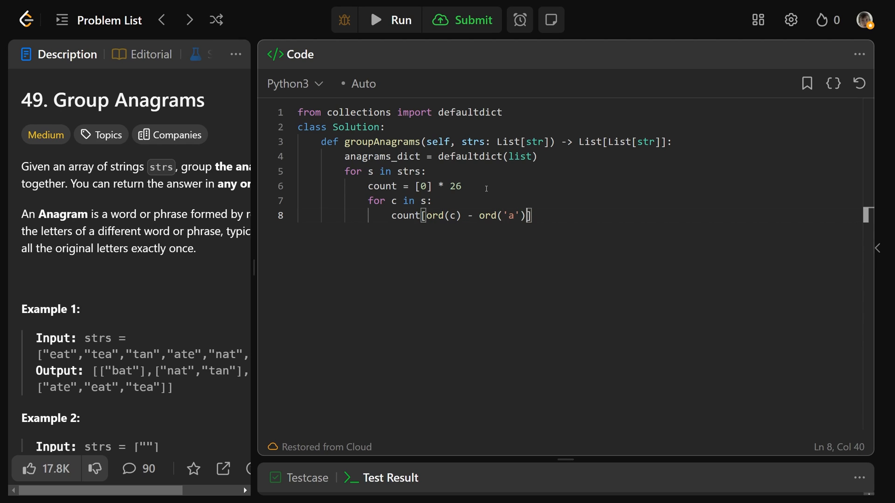
text(+= 1)
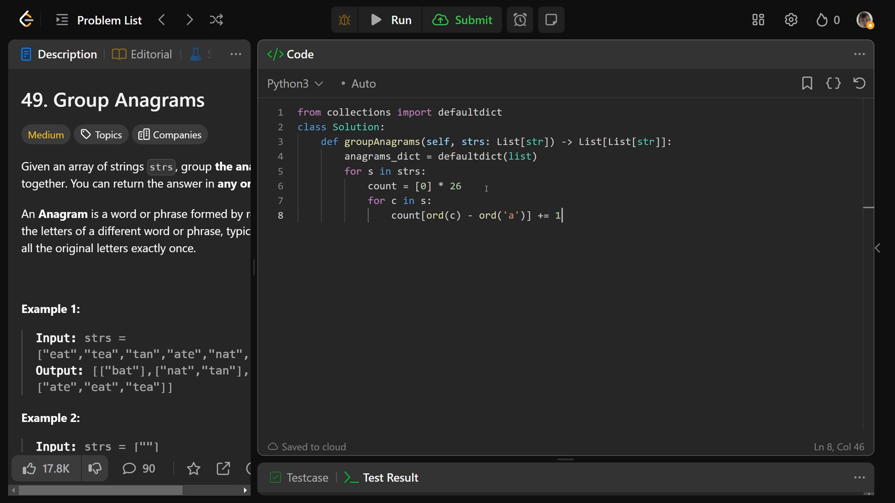
Highlight the ord('a') offset to explain the letter indexing, then resume at the key line.
double_click(394, 200)
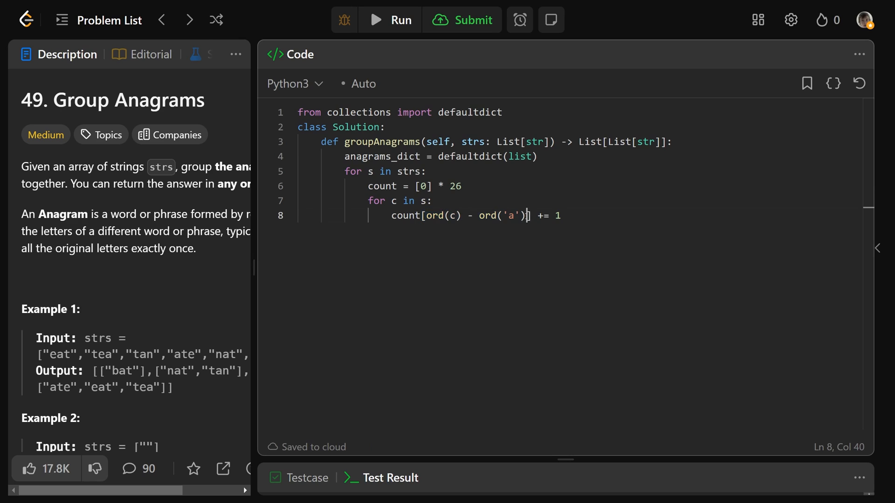
double_click(486, 215)
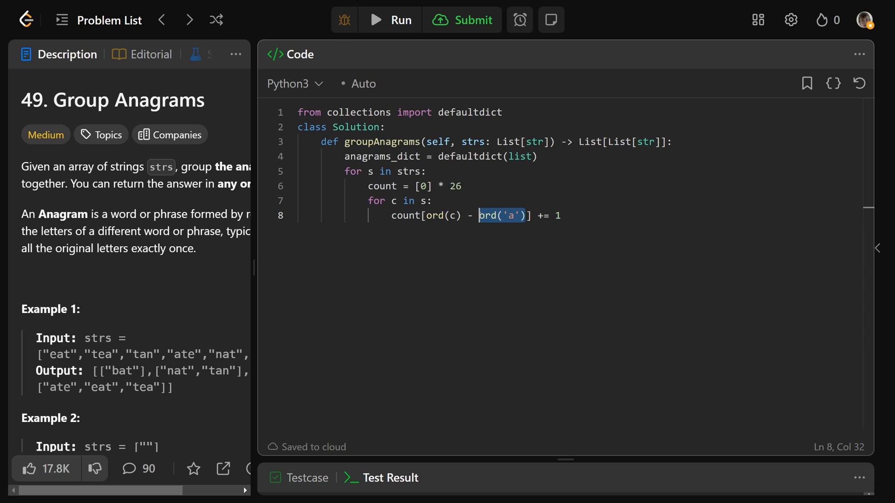
click(452, 216)
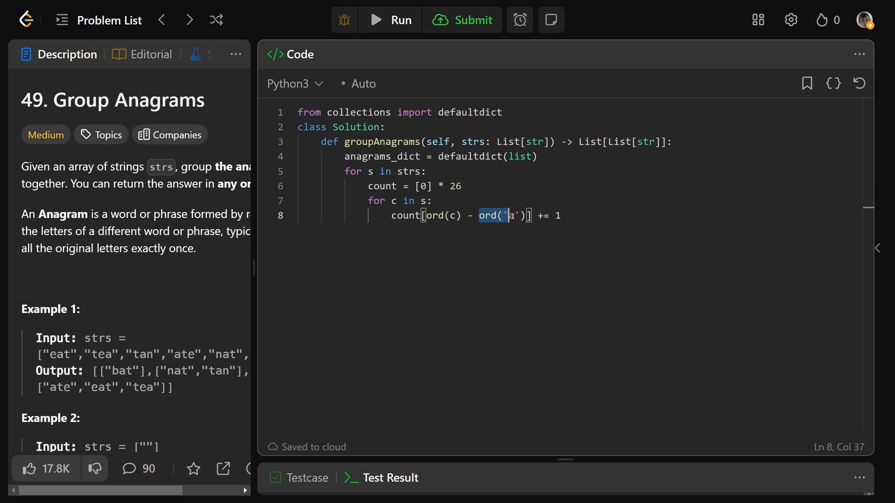
click(467, 215)
text(key)
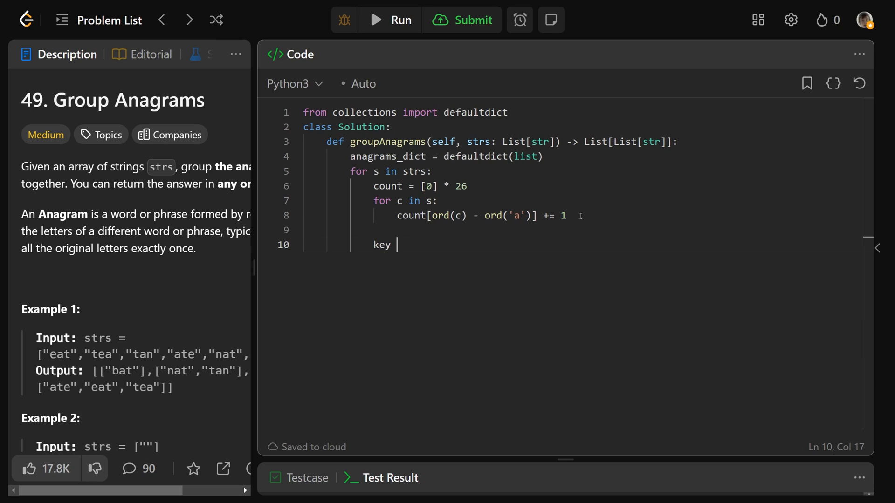
Write key = tuple(count) and anagrams_dict[key].append(s).
text(= tup)
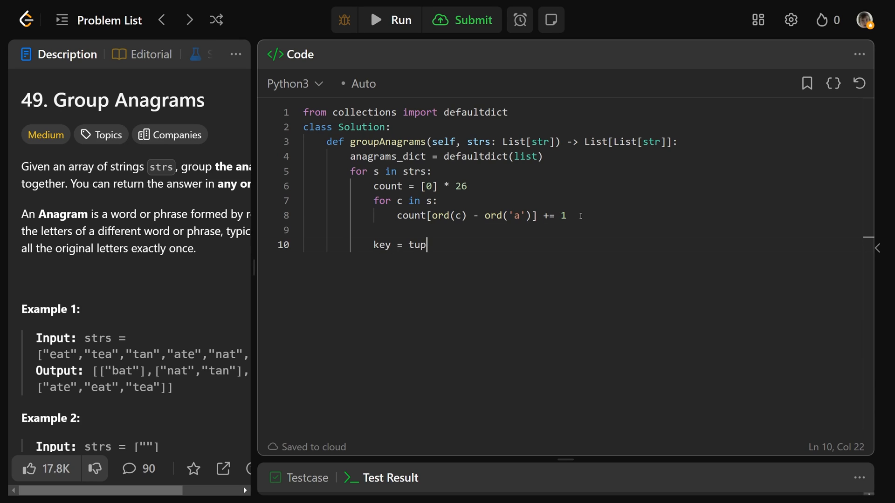
text(le)
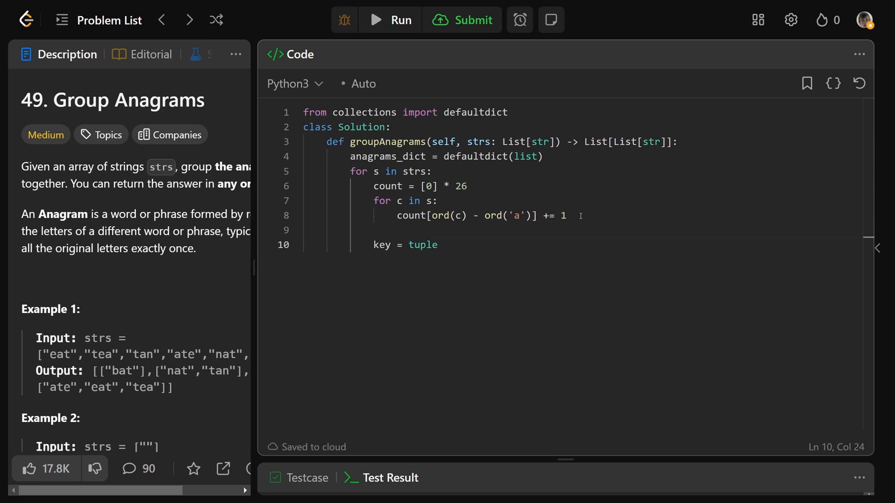
text((count))
text(anagrams_dict)
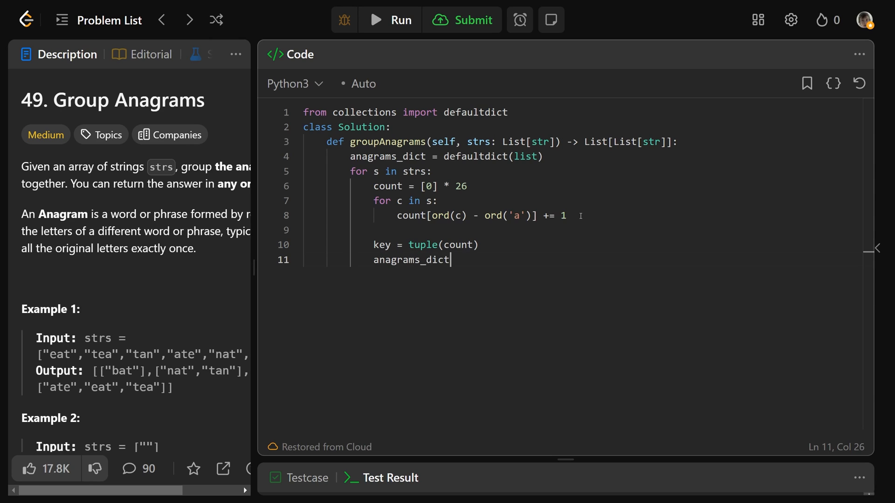
text([key].a)
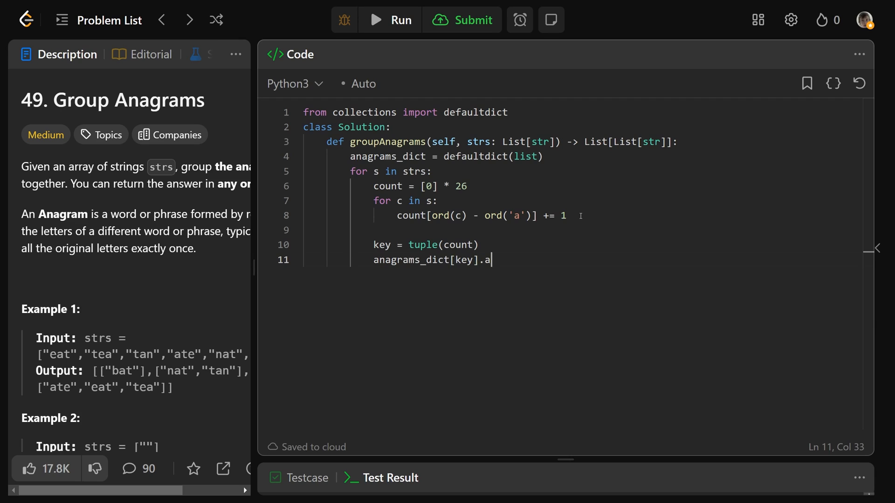
text(ppend(s))
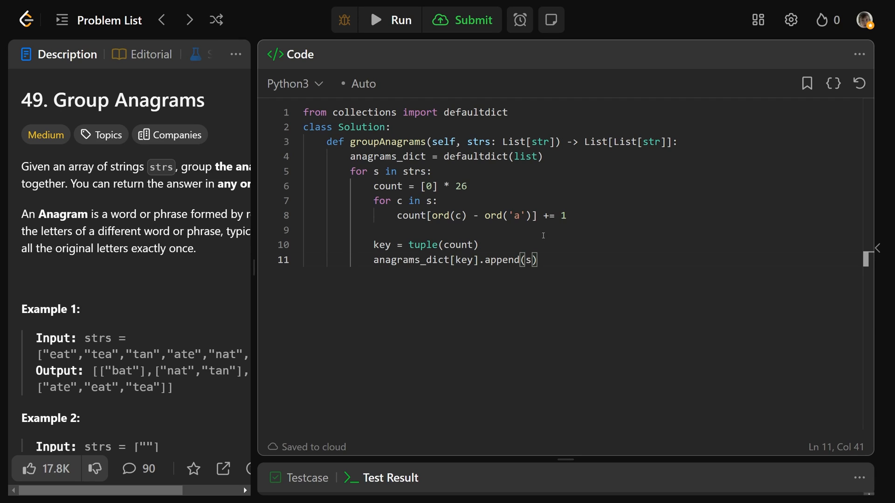
Pick out key, anagrams_dict and the defaultdict(list) call to explain how words are grouped.
double_click(462, 260)
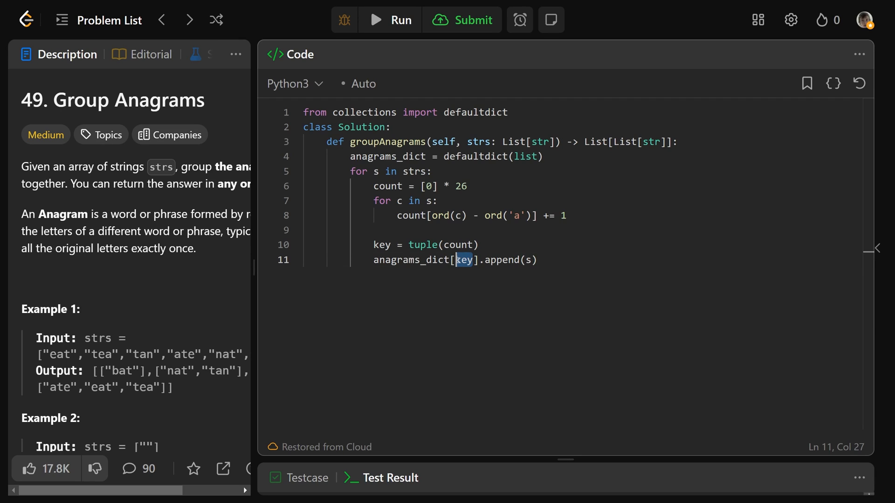
click(475, 157)
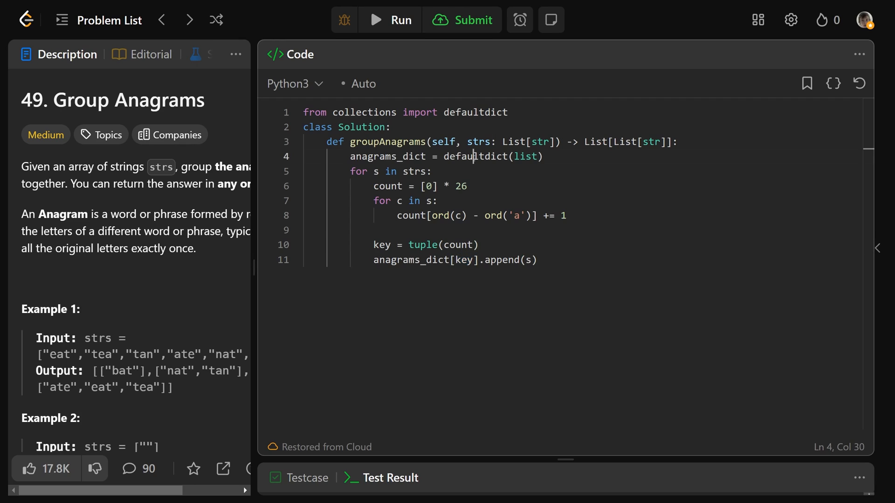
double_click(411, 260)
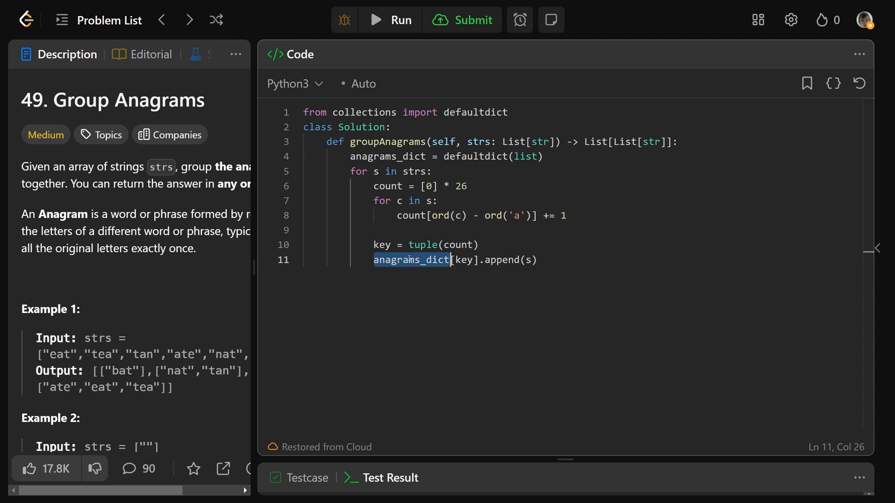
double_click(464, 260)
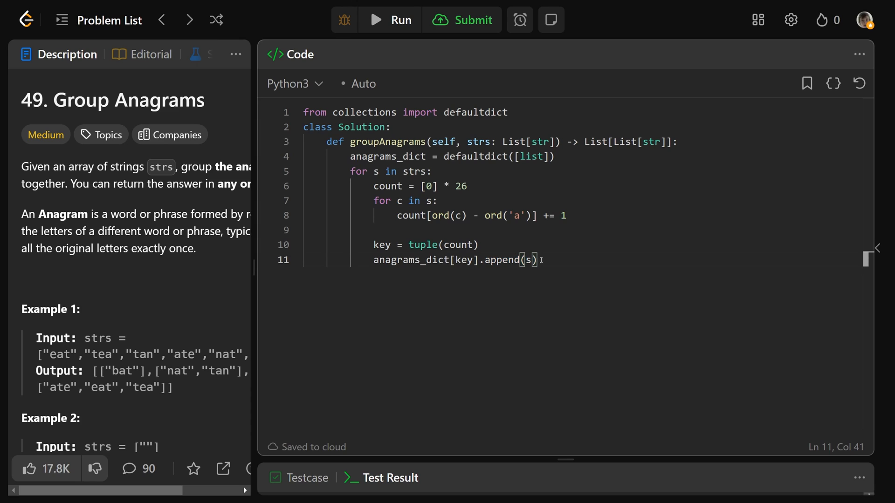
Return anagrams_dict.values() after the loop and run the solution to get Accepted.
key(enter)
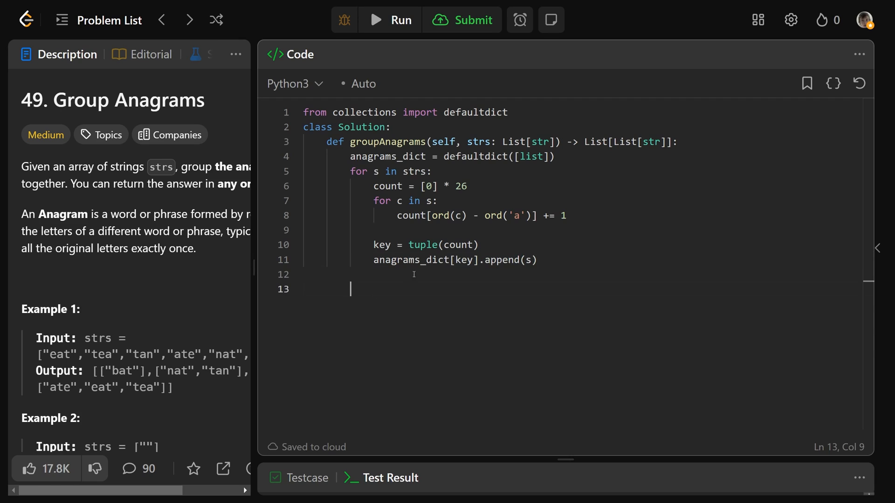
mouse_move(387, 284)
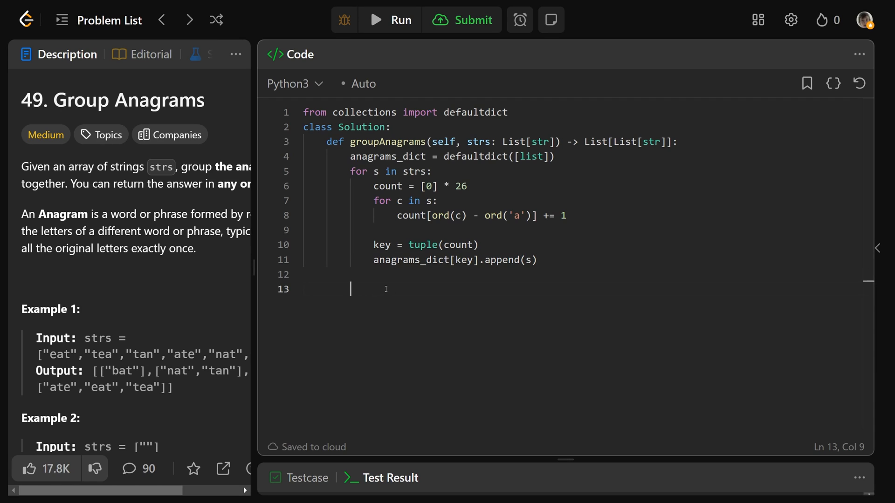
text(return anagrams_dict.valu)
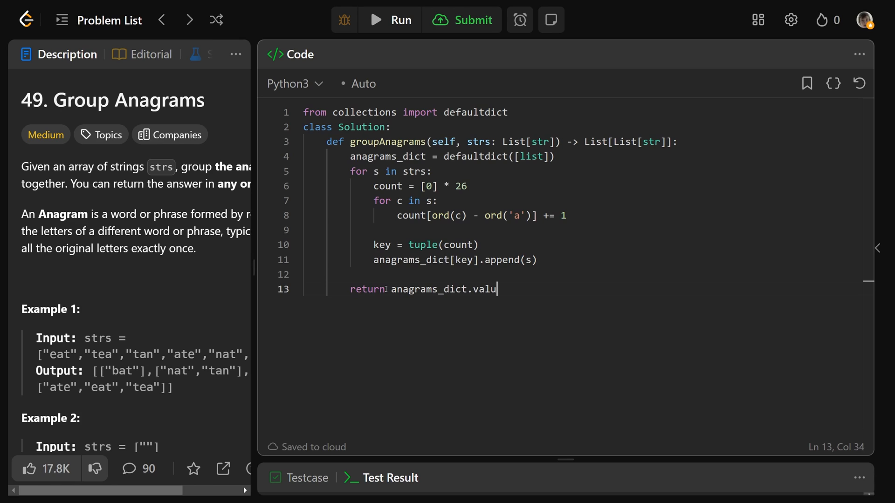
text(es())
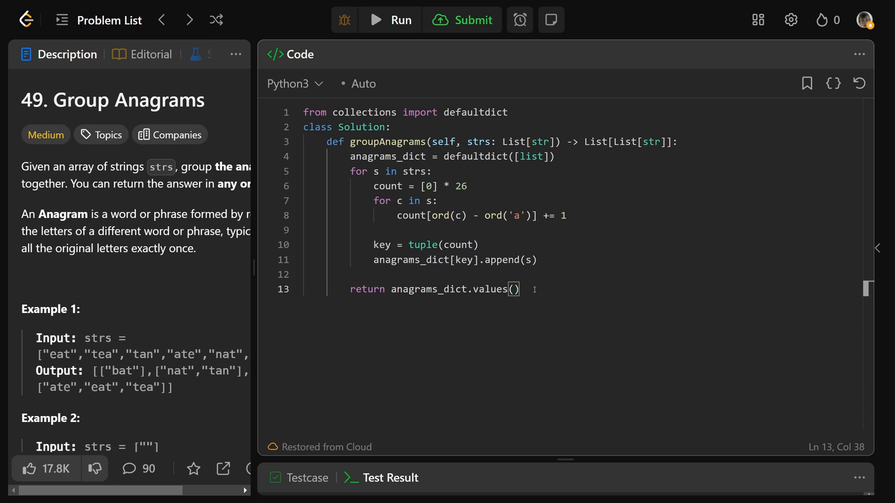
click(549, 157)
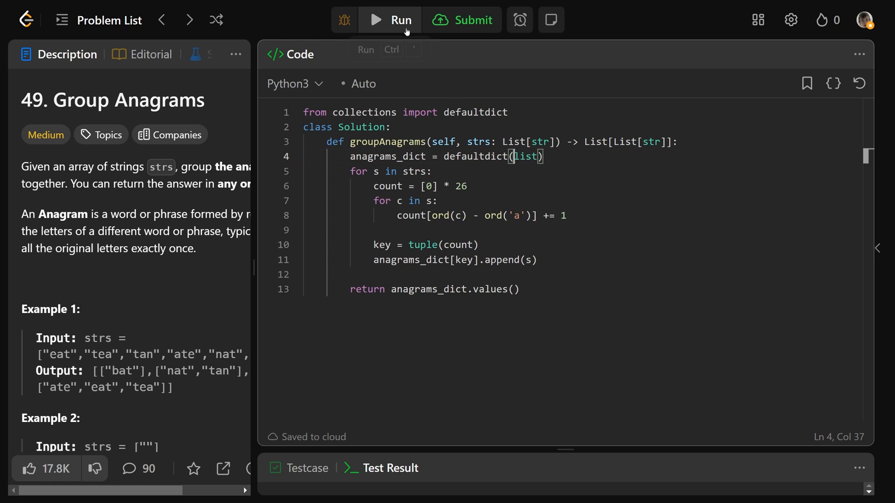
click(390, 20)
text(# Time:)
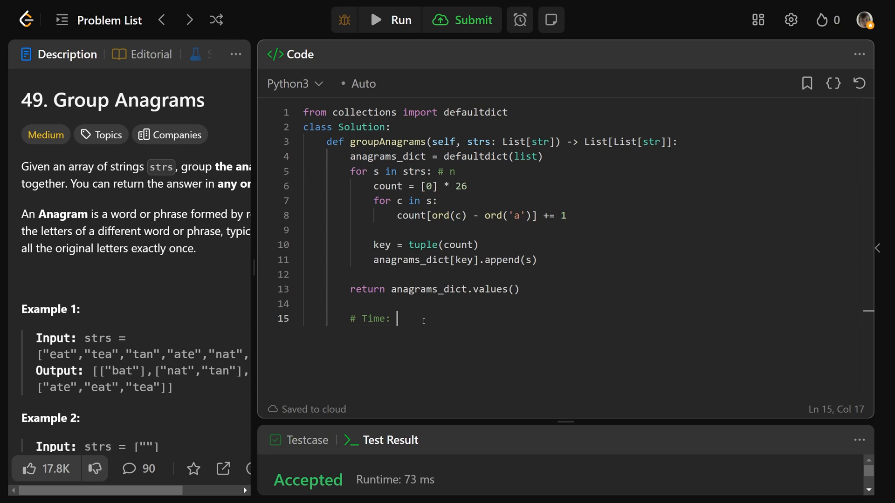
Note n and m in the Time comment while pointing at the inner character loop and returned values.
text(n)
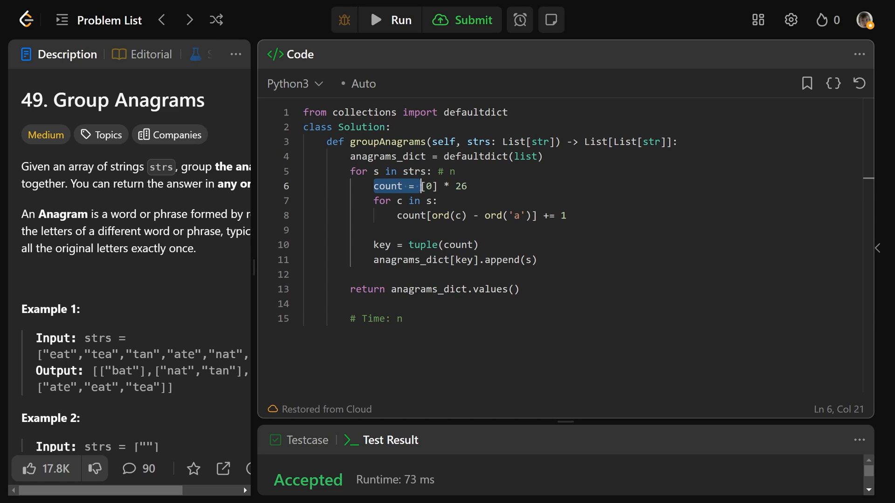
click(468, 187)
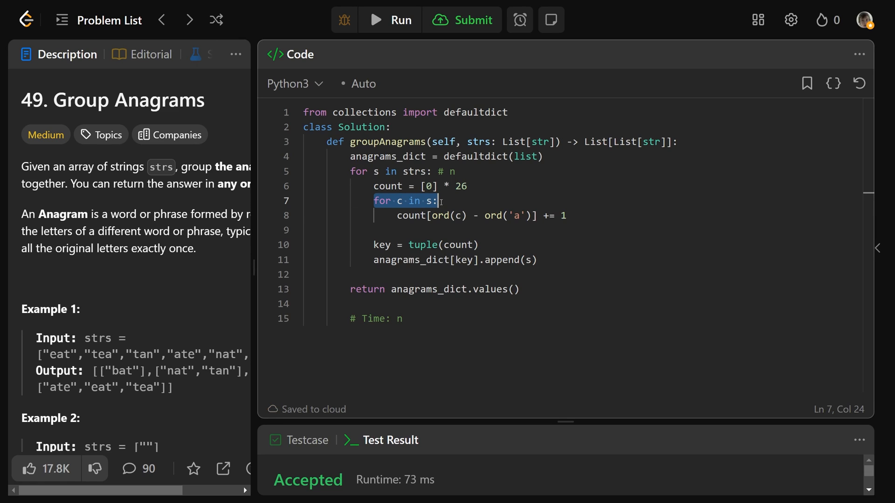
click(427, 319)
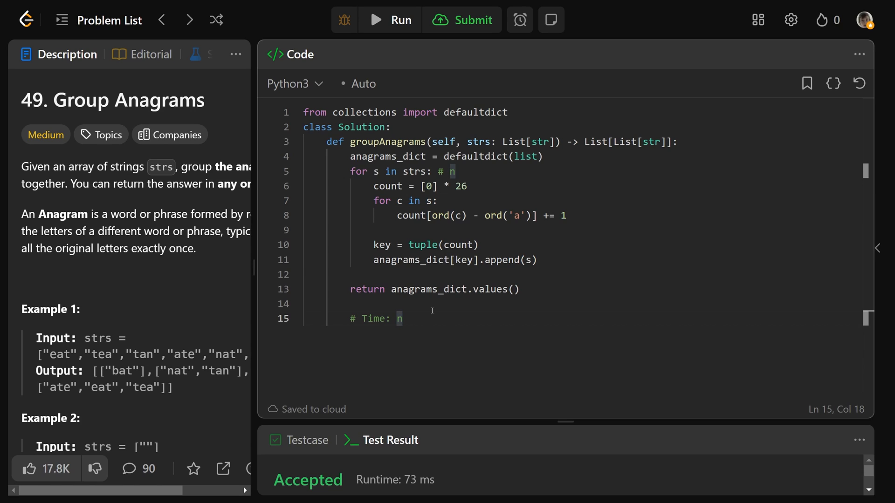
text(m)
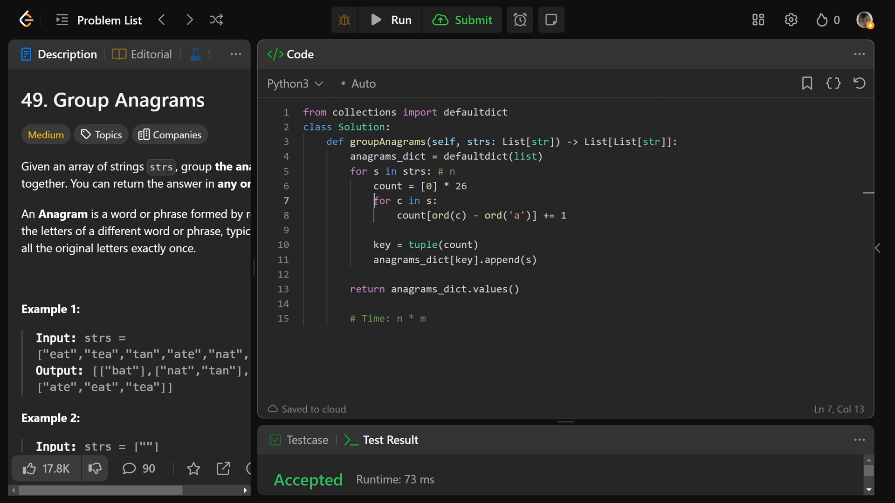
click(569, 215)
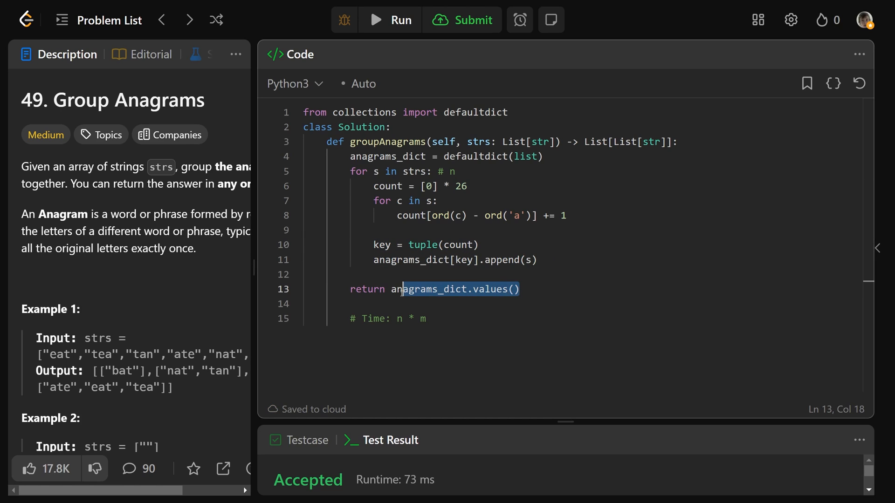
click(425, 319)
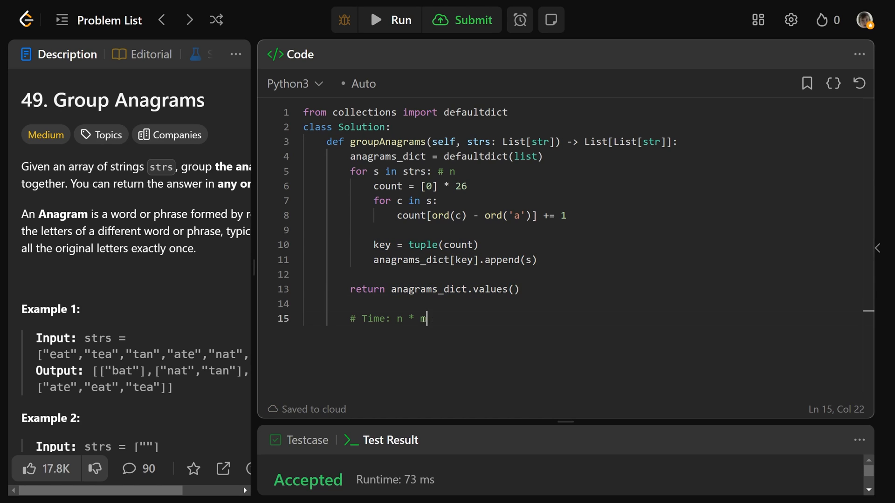
Write 'Time: O(n * m)' and start the Space comment with 'n *'.
text(O(n * m) S)
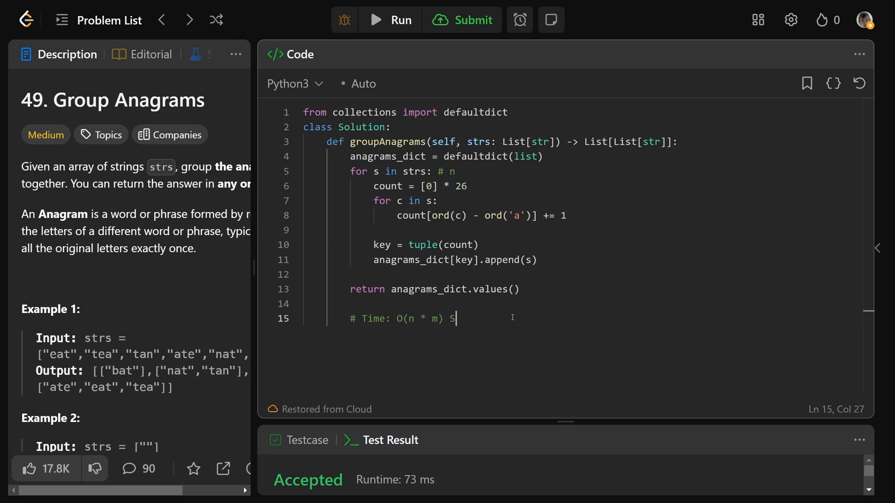
text(pace:)
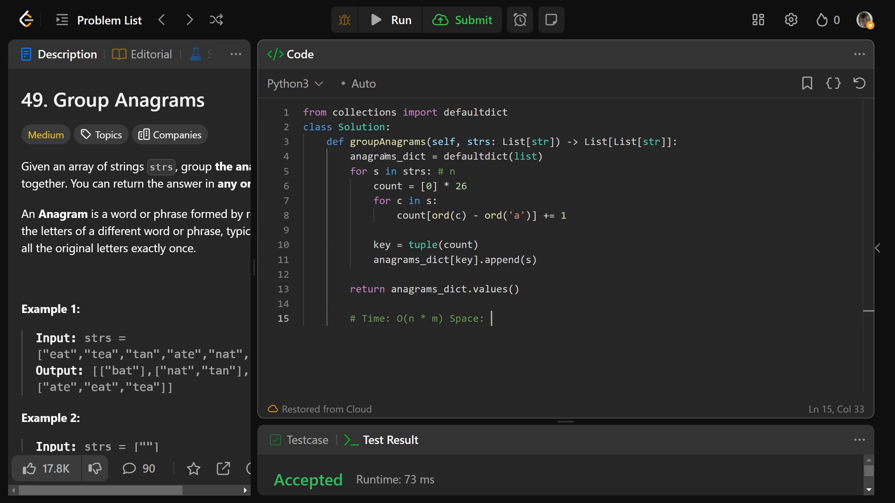
double_click(387, 156)
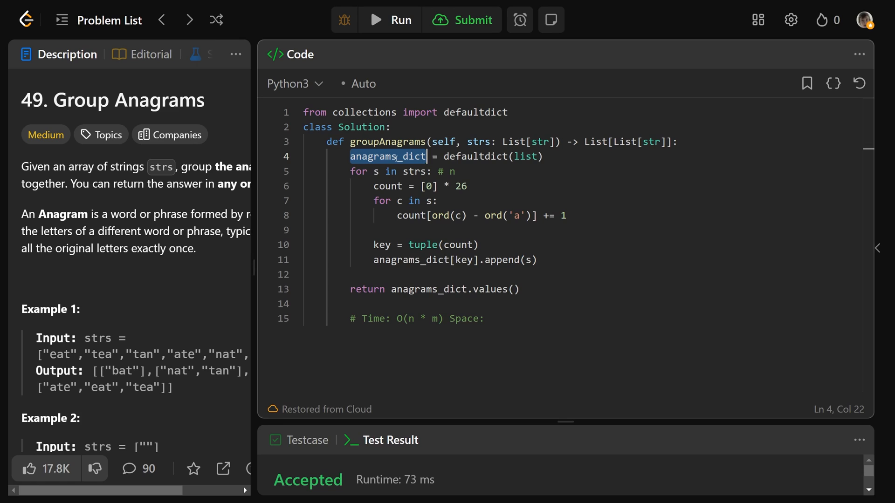
mouse_move(454, 222)
text( ()
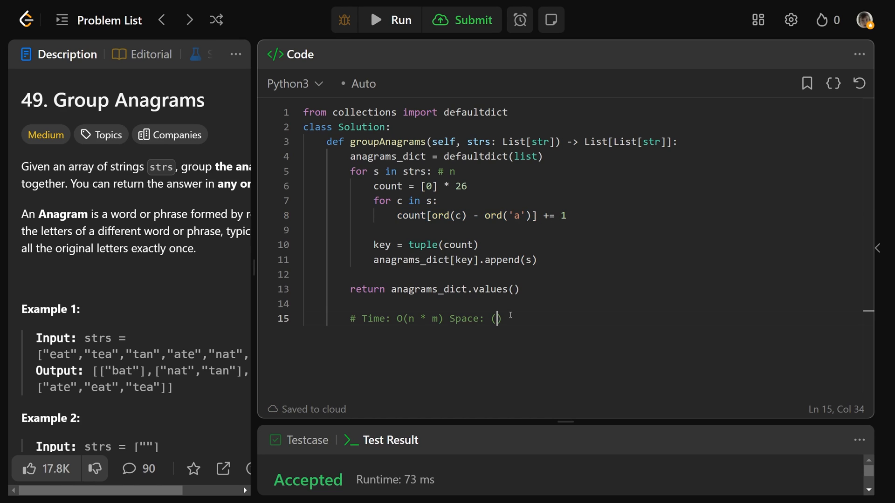
text(n *)
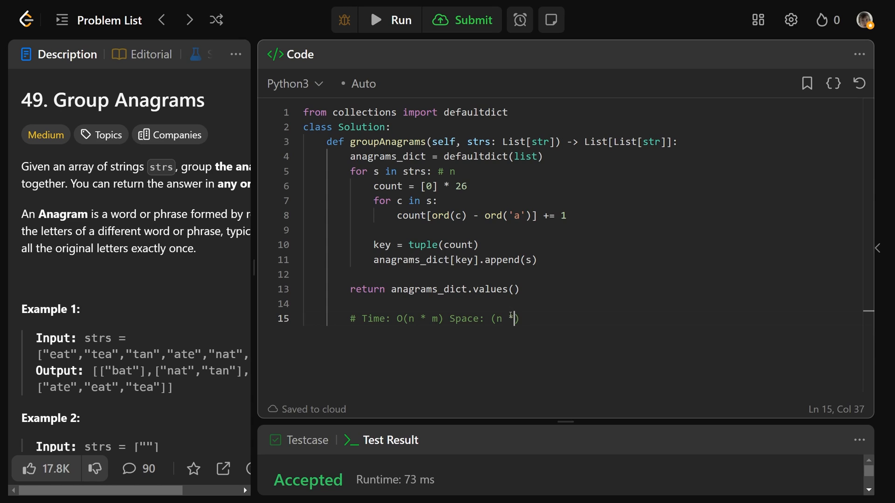